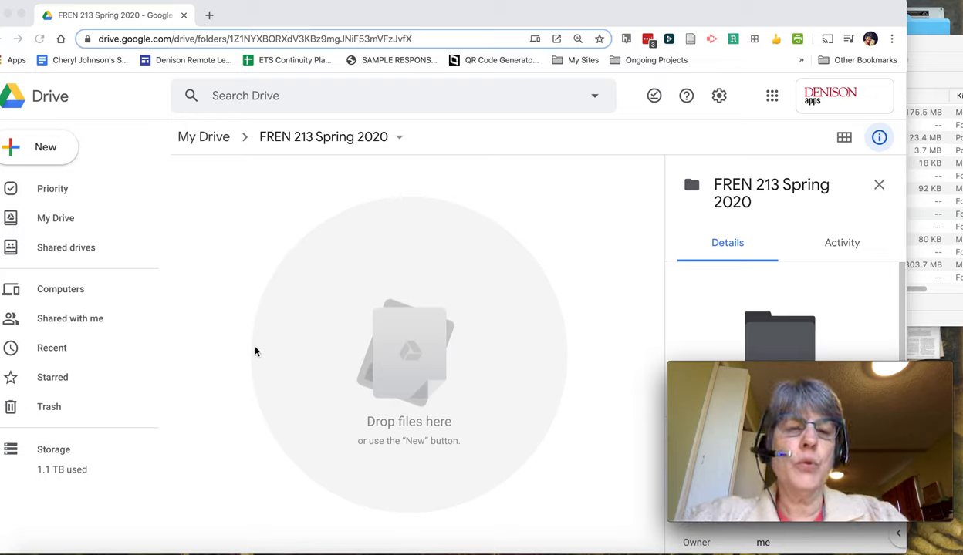
pyautogui.moveTo(305, 169)
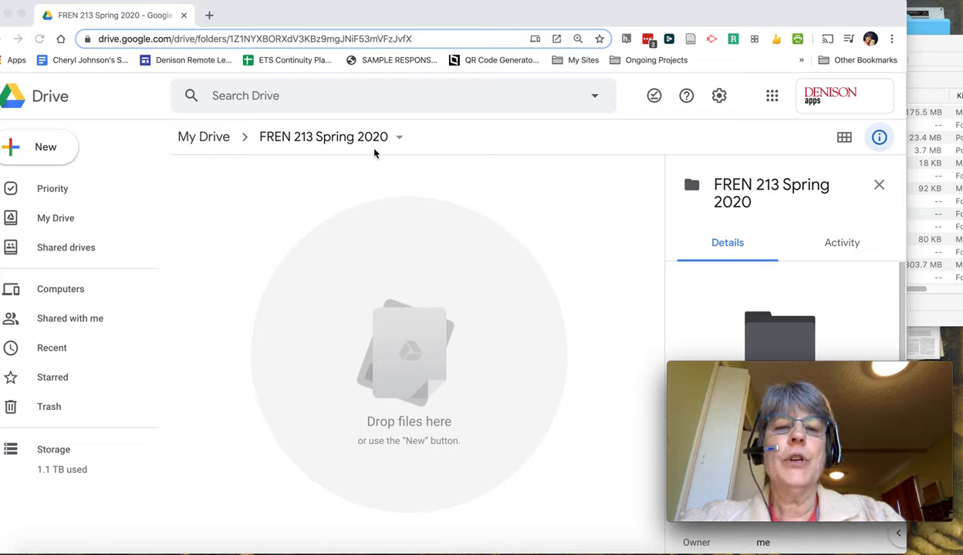
pyautogui.moveTo(641, 106)
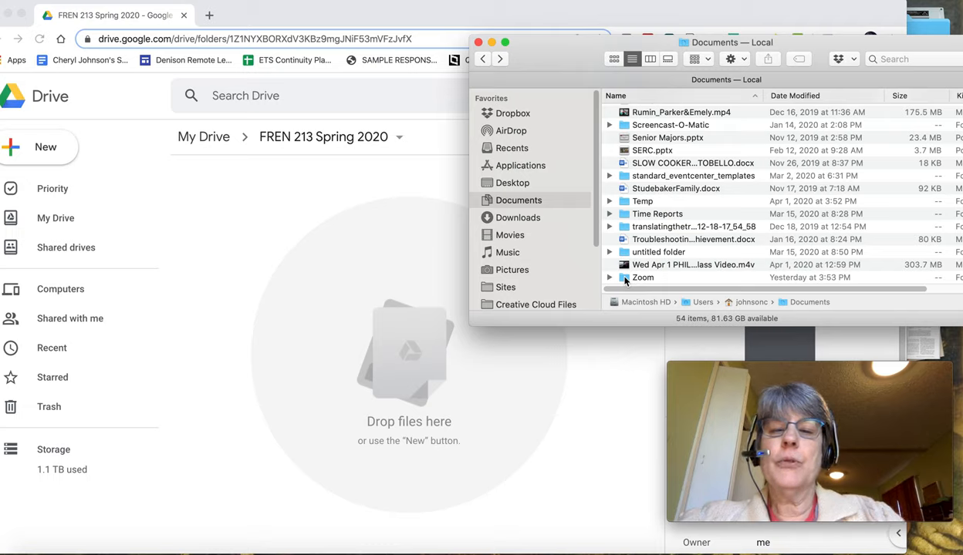
pyautogui.moveTo(543, 206)
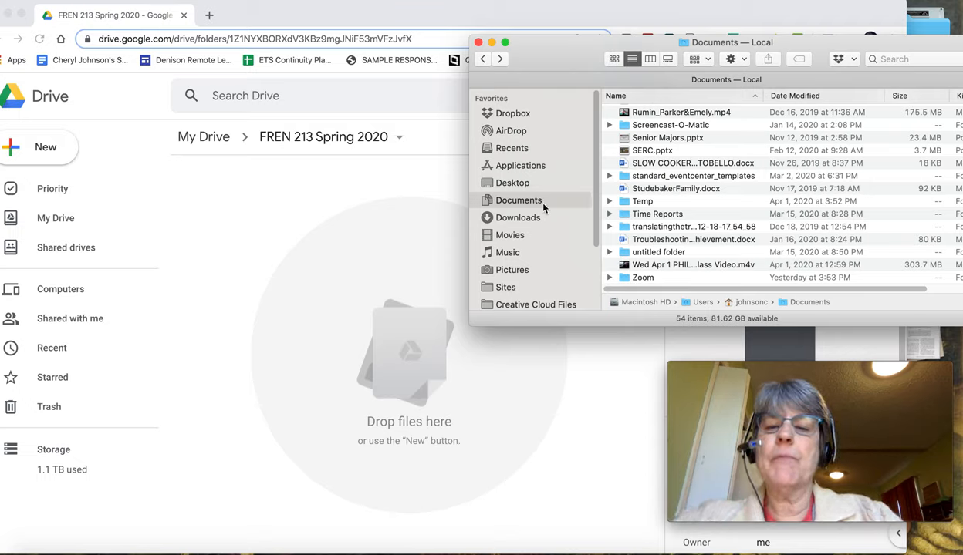
# Select and open the Zoom folder inside Documents.
pyautogui.click(642, 277)
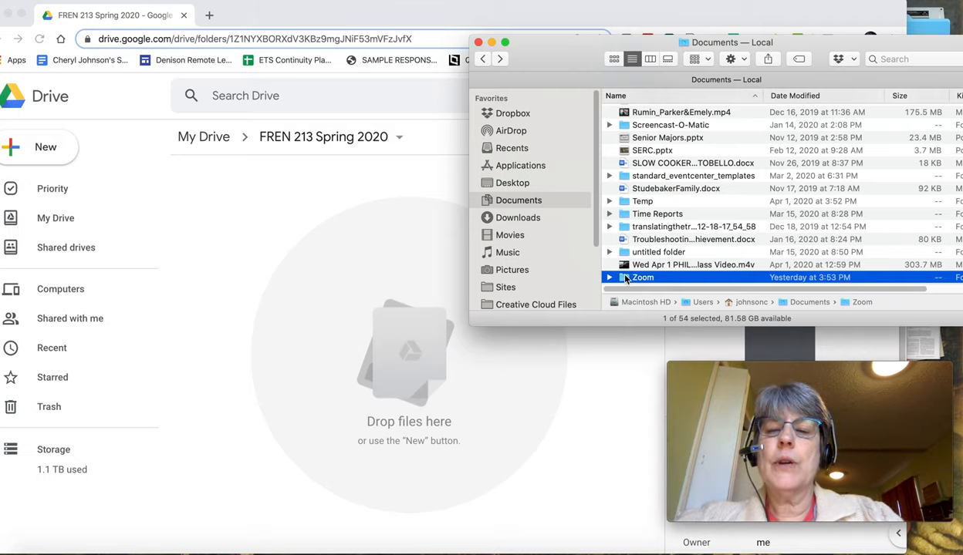
pyautogui.doubleClick(643, 277)
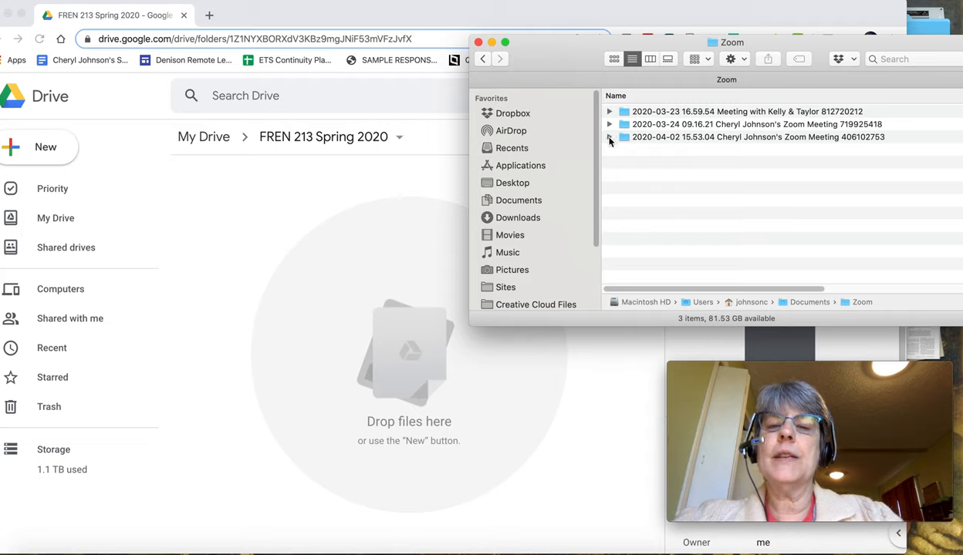
# Expand the April 2, March 24 and March 23 meeting folders, then return to Drive.
pyautogui.click(609, 137)
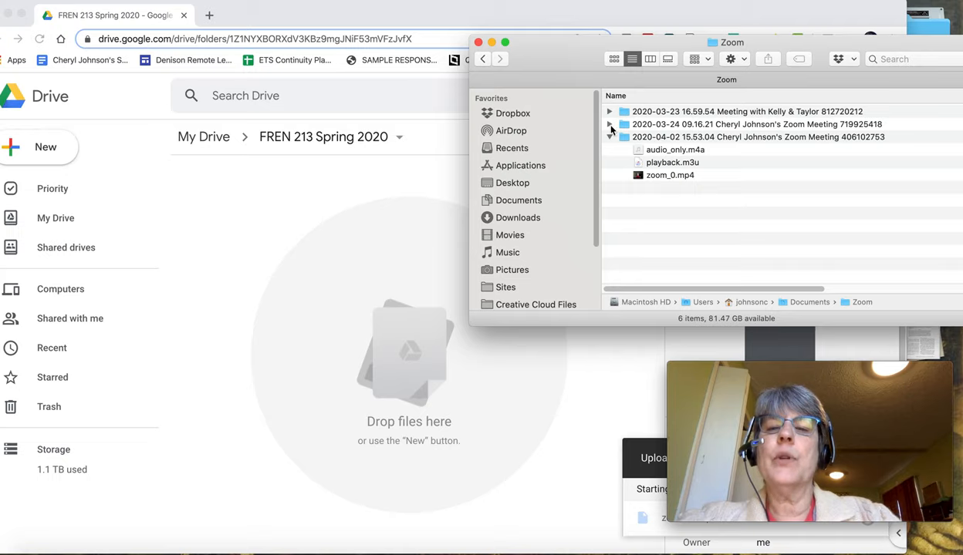
pyautogui.click(609, 137)
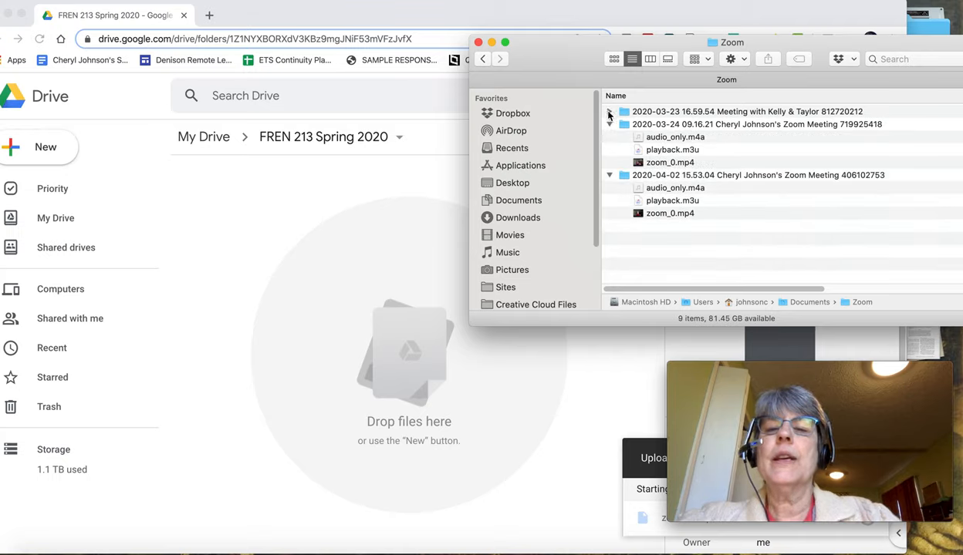
pyautogui.click(610, 111)
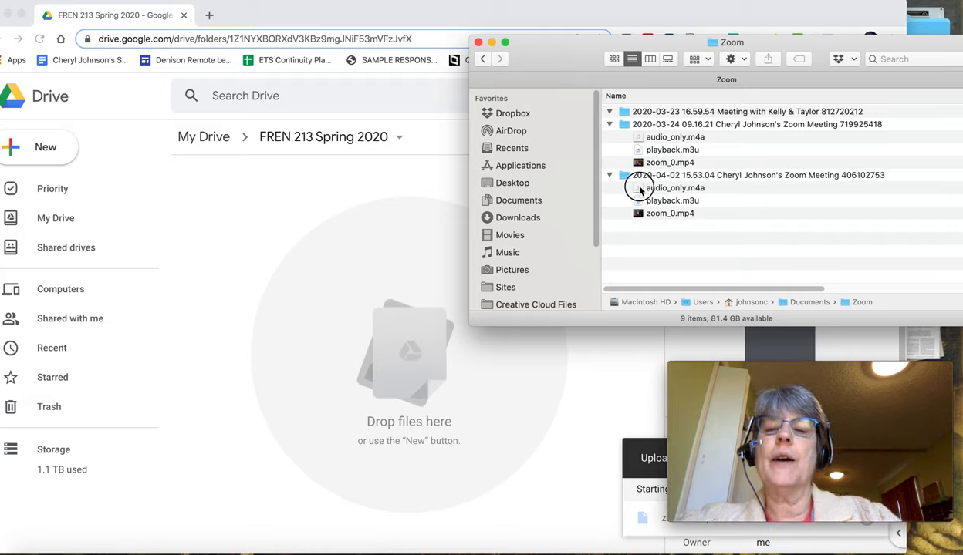
pyautogui.click(674, 188)
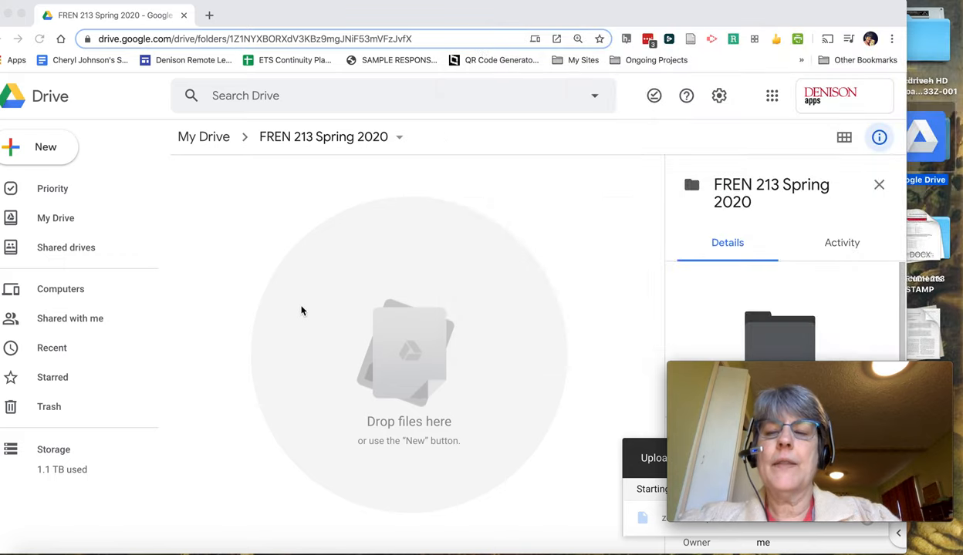
pyautogui.moveTo(373, 264)
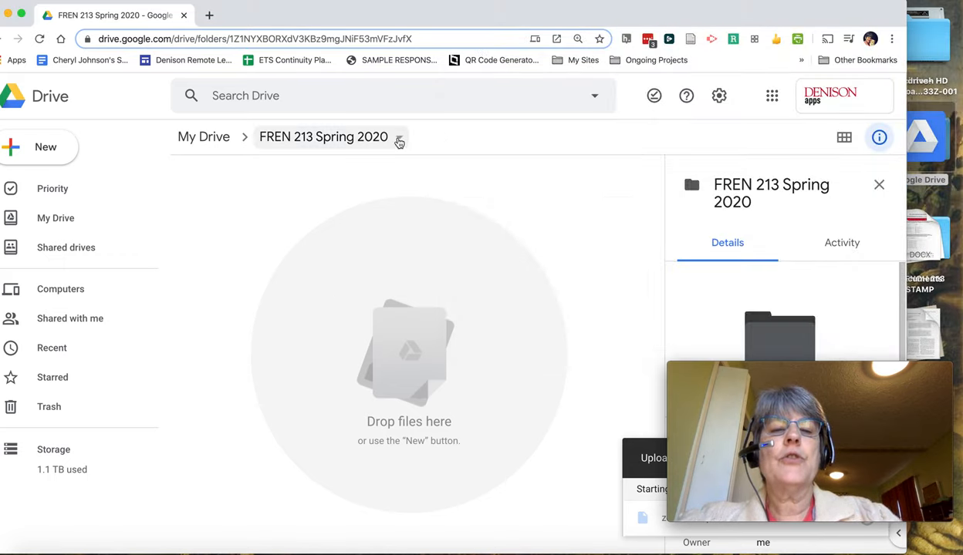
# Start sharing the FREN 213 Spring 2020 folder from its breadcrumb actions menu.
pyautogui.click(399, 136)
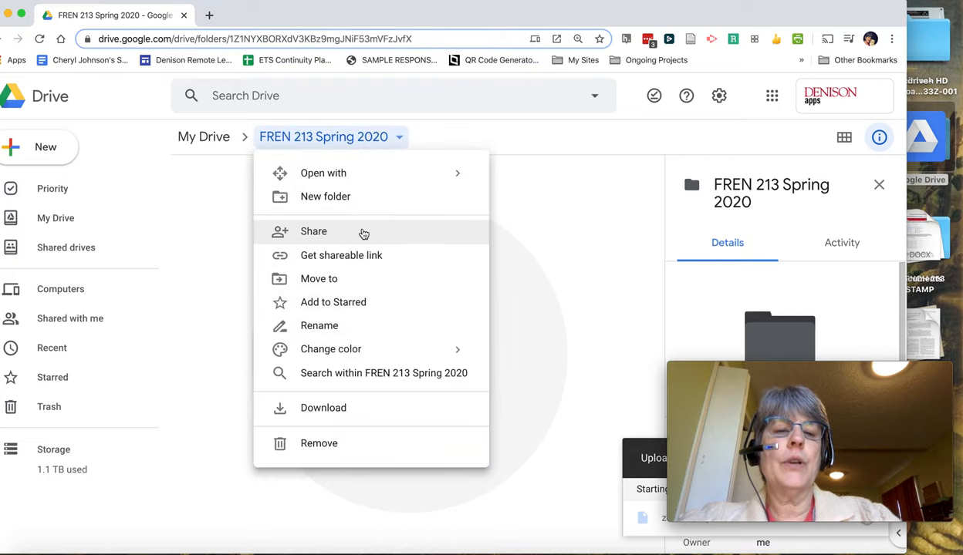
pyautogui.click(313, 231)
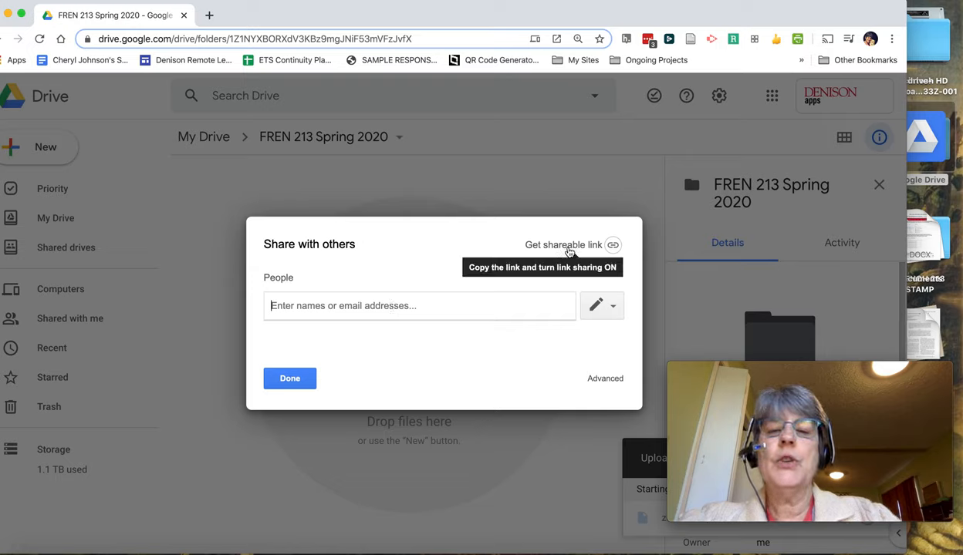
# Turn on the shareable link and set invited people's permission to Can view.
pyautogui.click(564, 244)
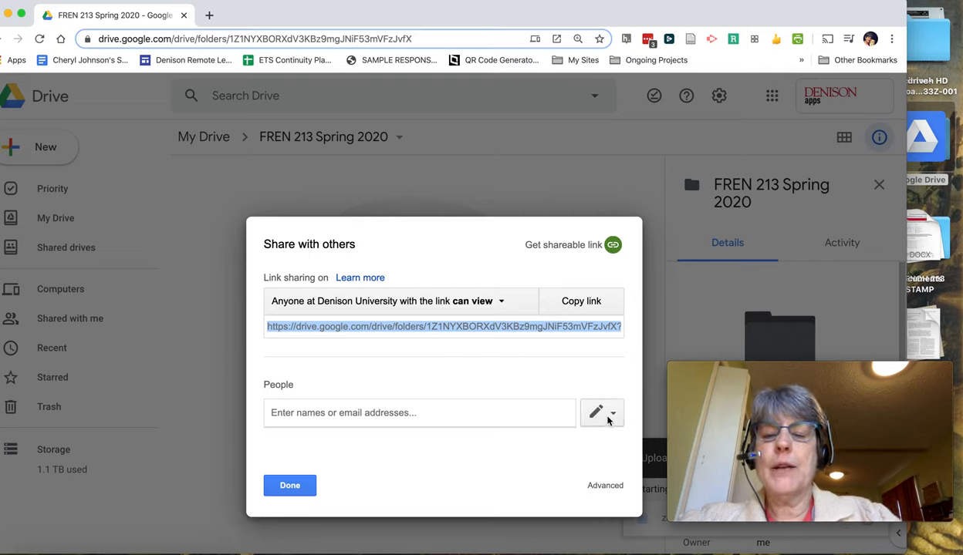
pyautogui.moveTo(584, 430)
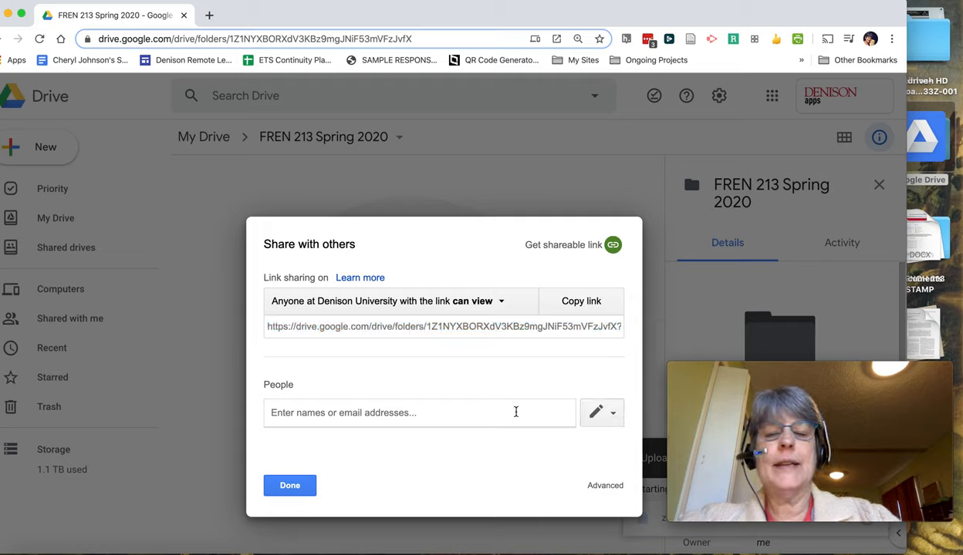
pyautogui.moveTo(611, 413)
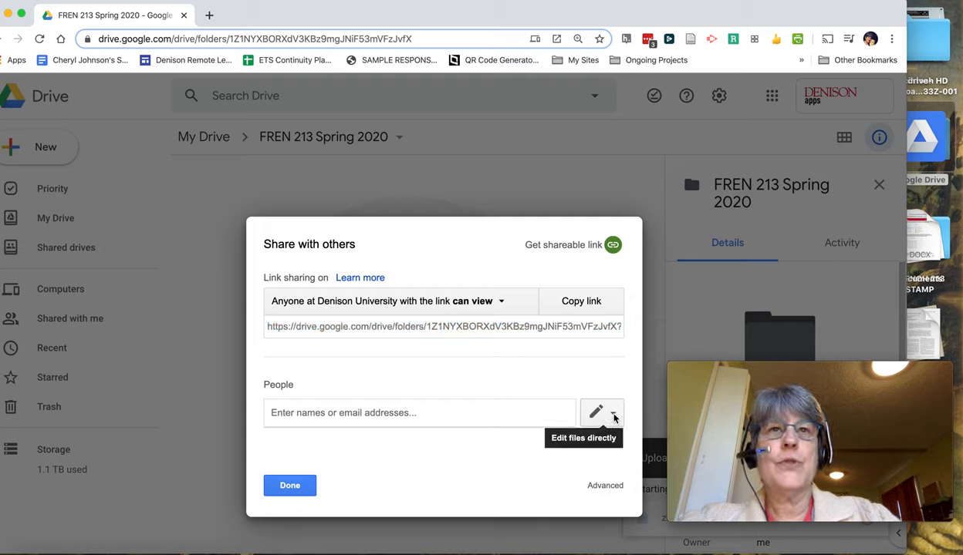
pyautogui.click(601, 412)
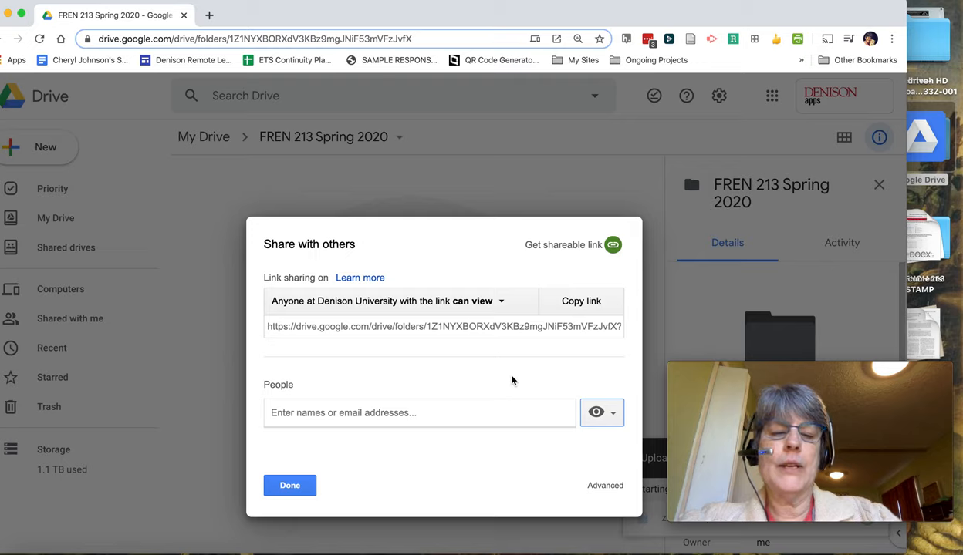
pyautogui.moveTo(455, 451)
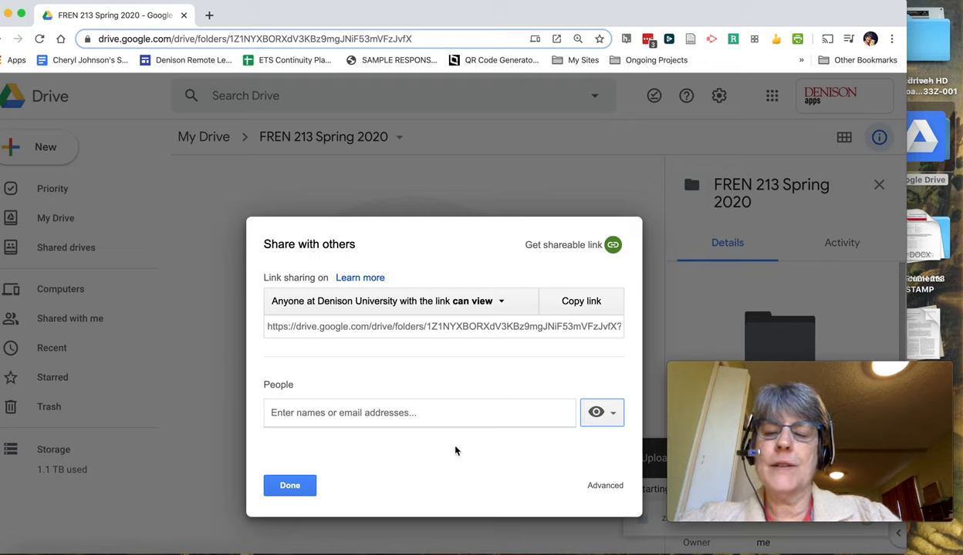